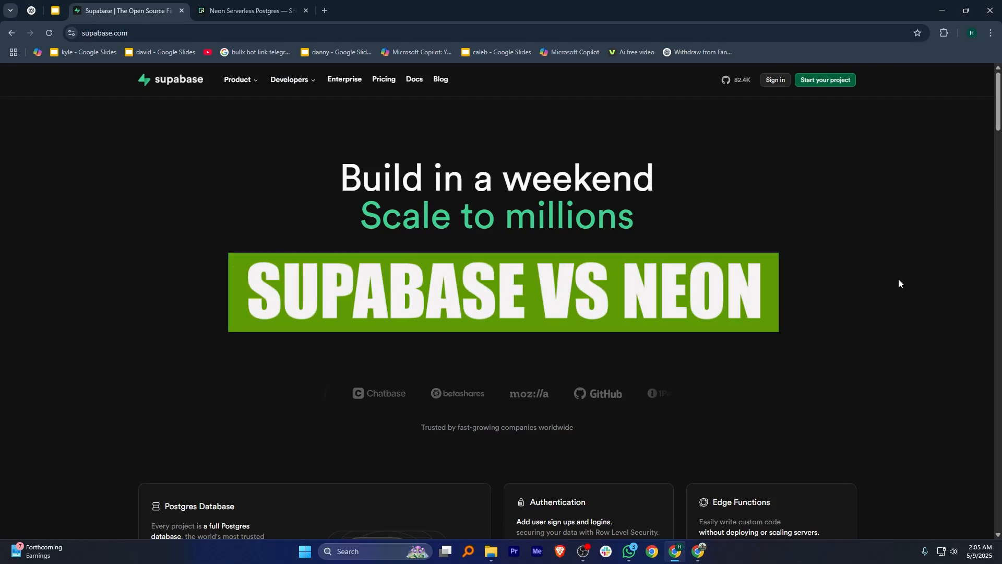
scroll(down, 3)
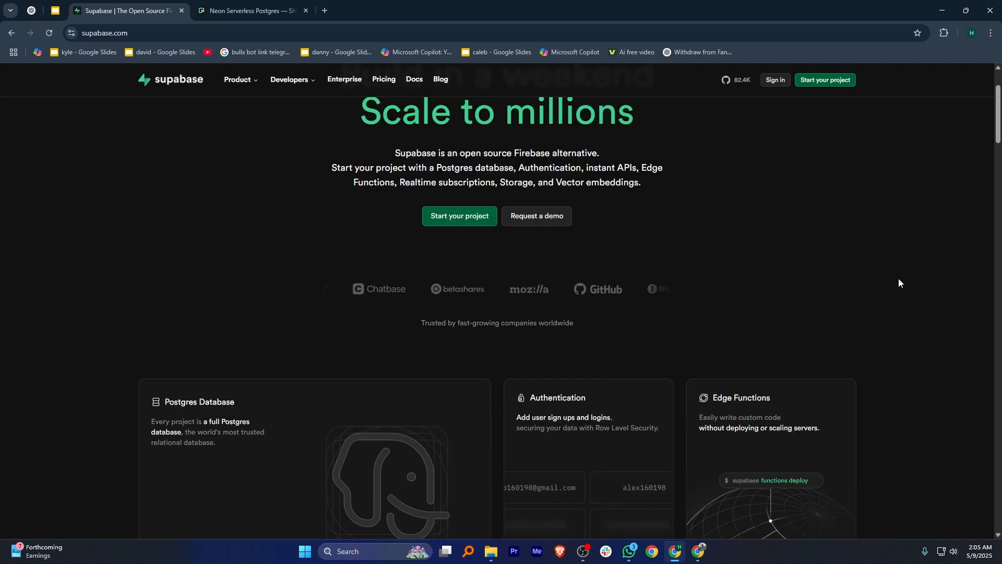
scroll(down, 3)
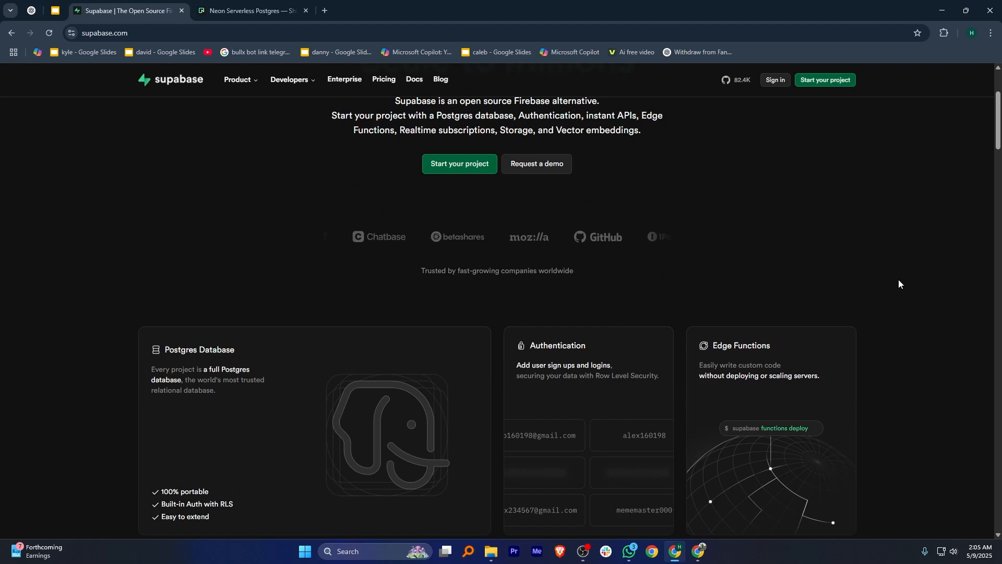
scroll(down, 3)
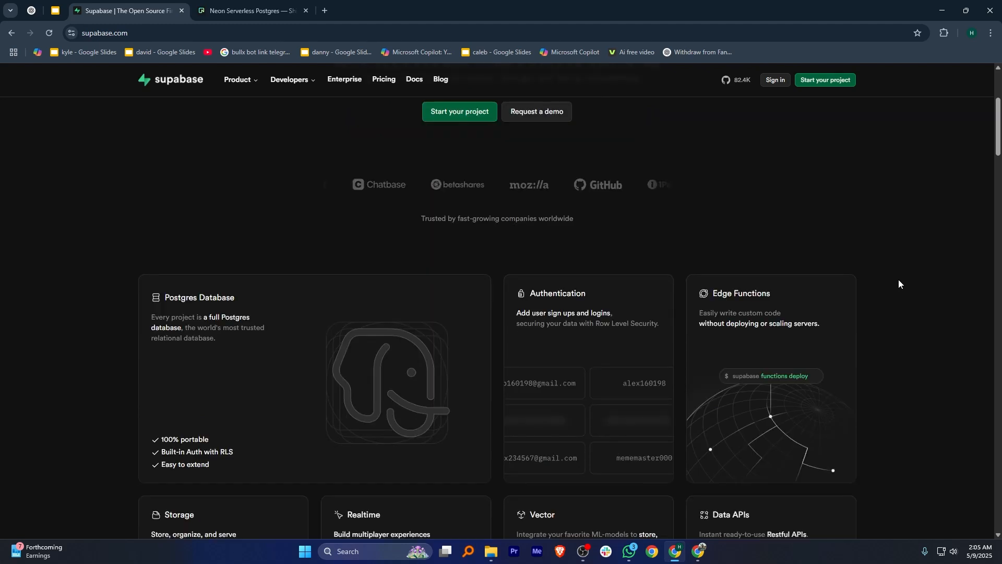
scroll(down, 3)
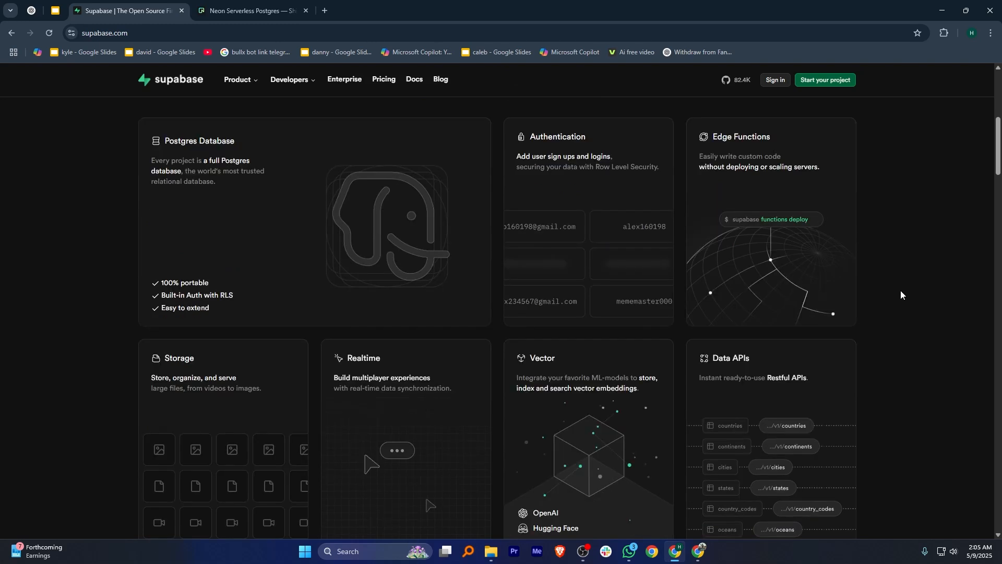
scroll(down, 3)
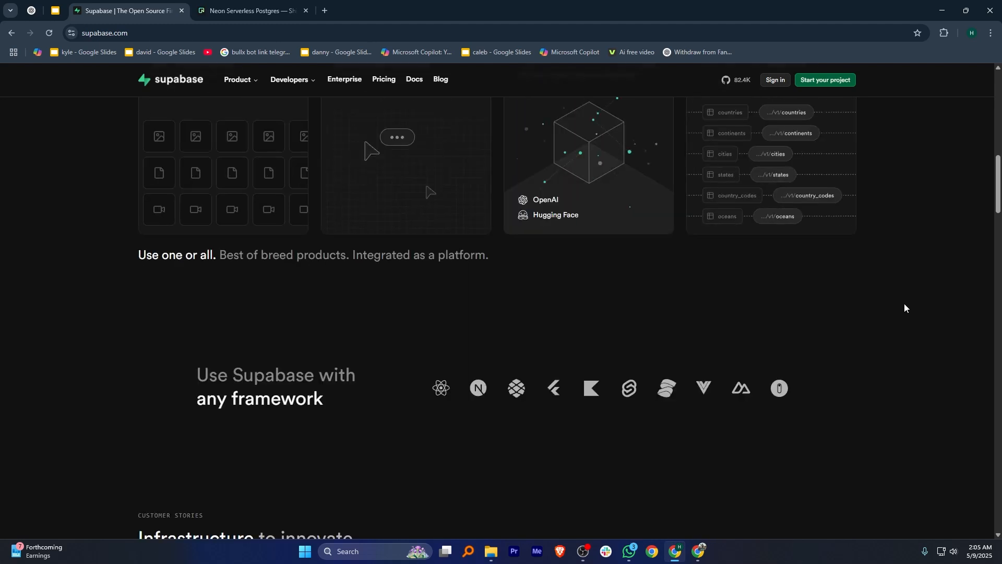
scroll(down, 3)
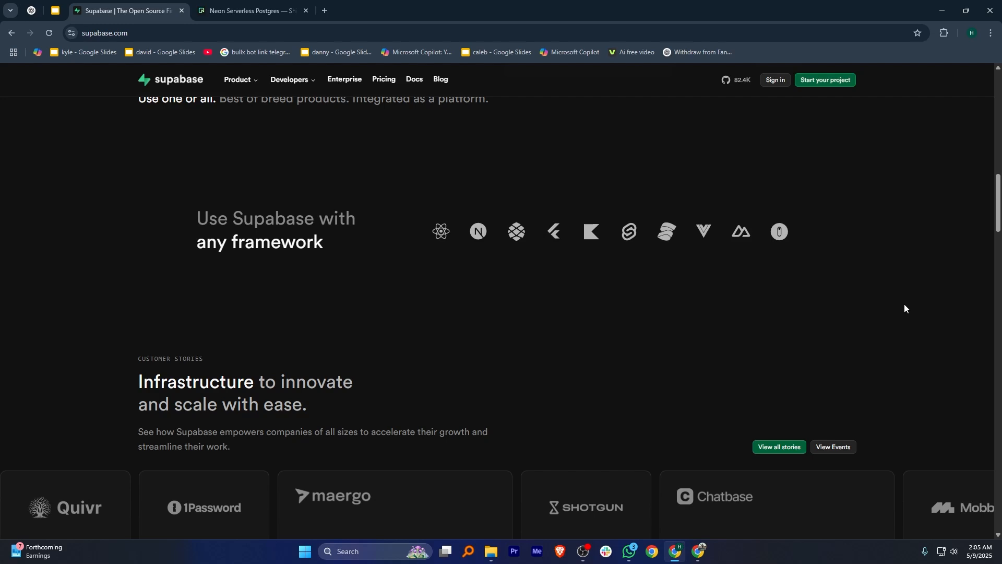
scroll(down, 3)
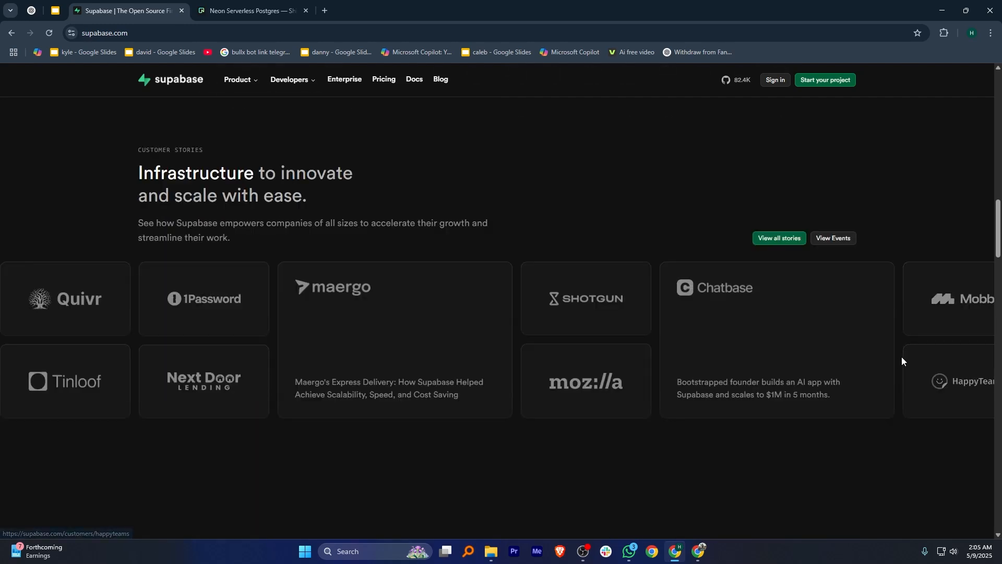
scroll(down, 3)
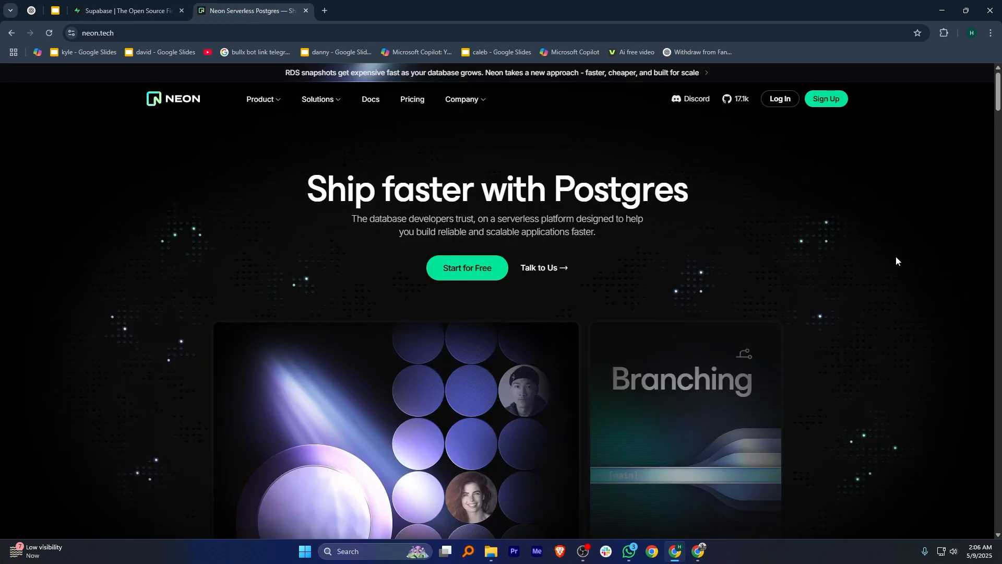
scroll(down, 3)
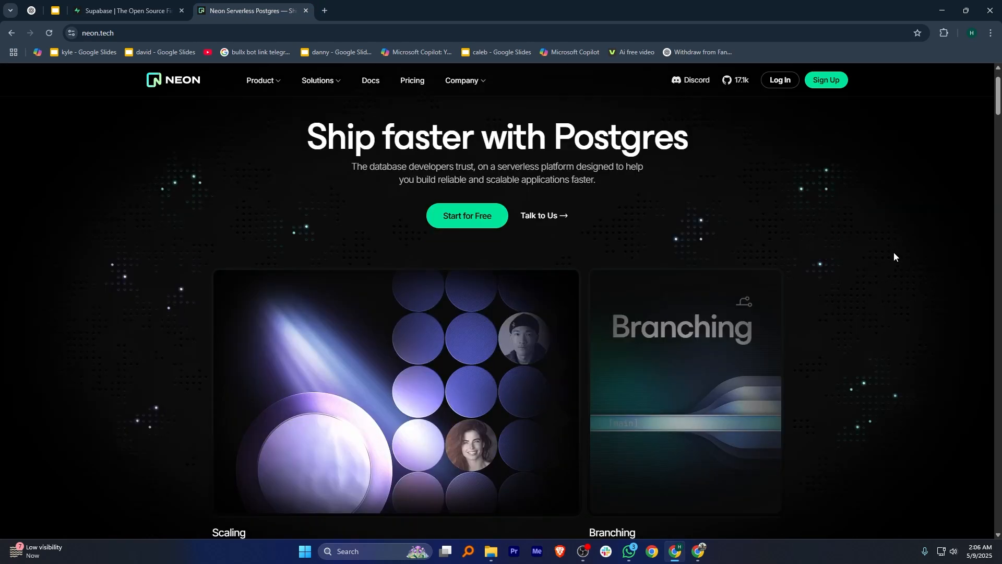
scroll(down, 3)
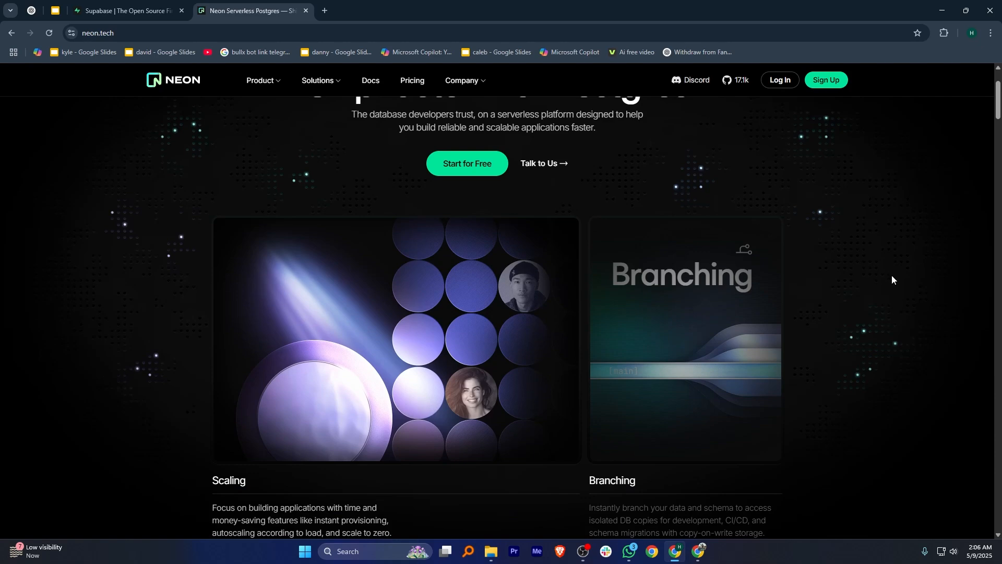
scroll(down, 3)
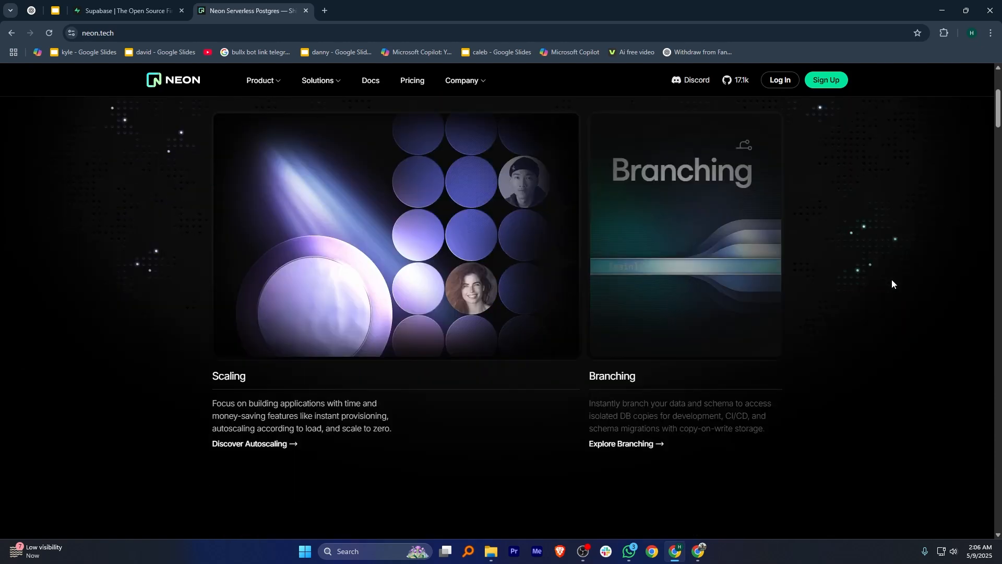
scroll(down, 3)
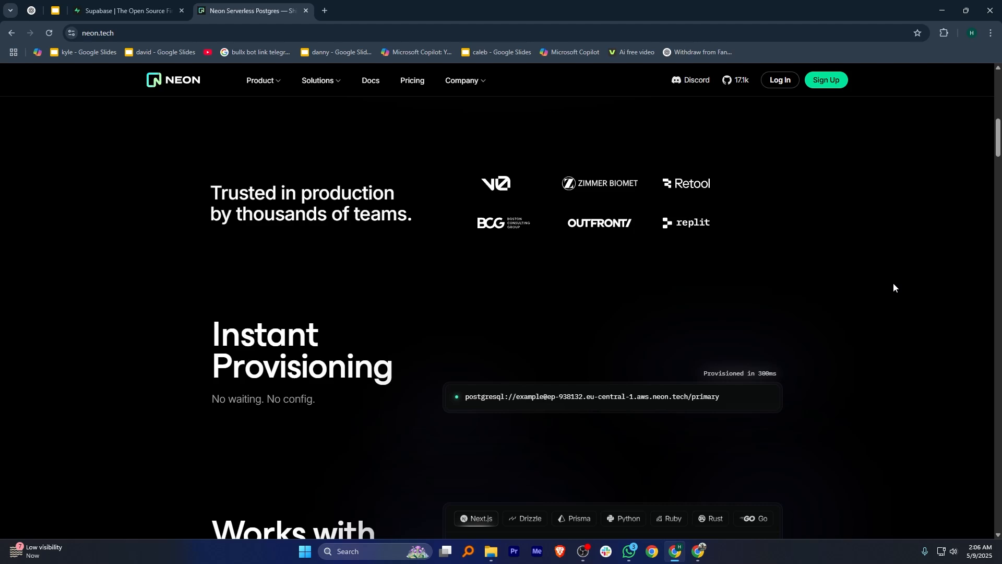
scroll(down, 3)
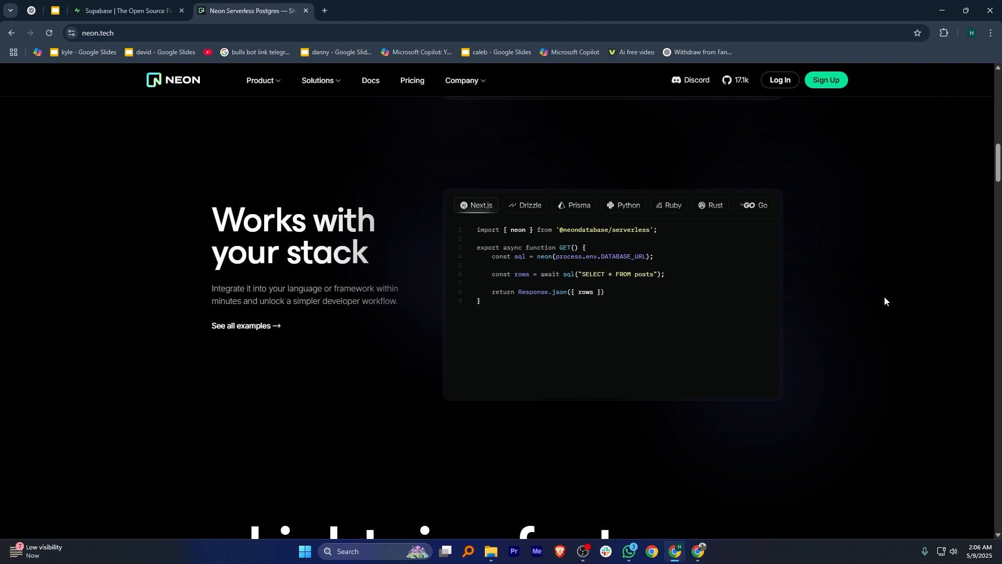
scroll(down, 3)
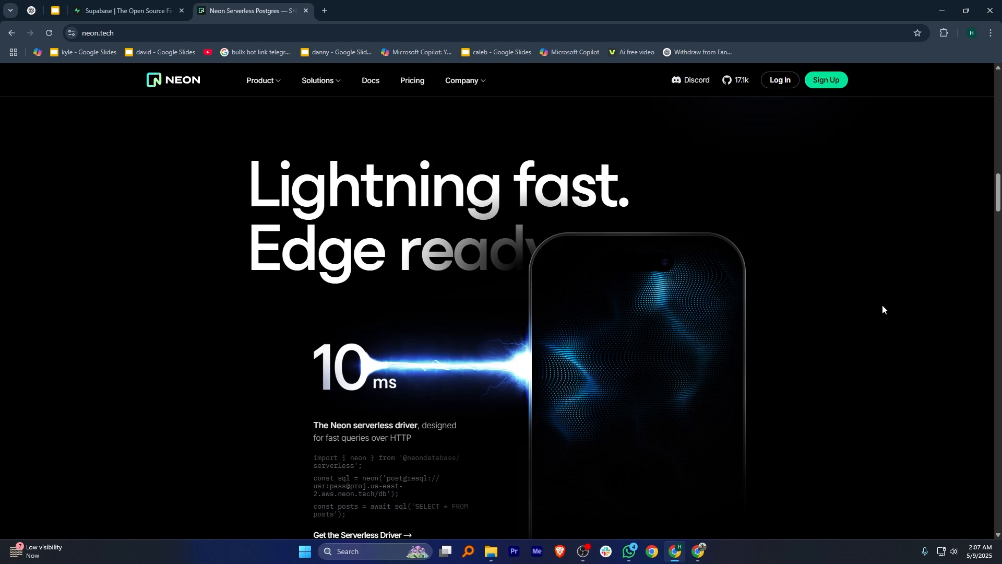
scroll(down, 3)
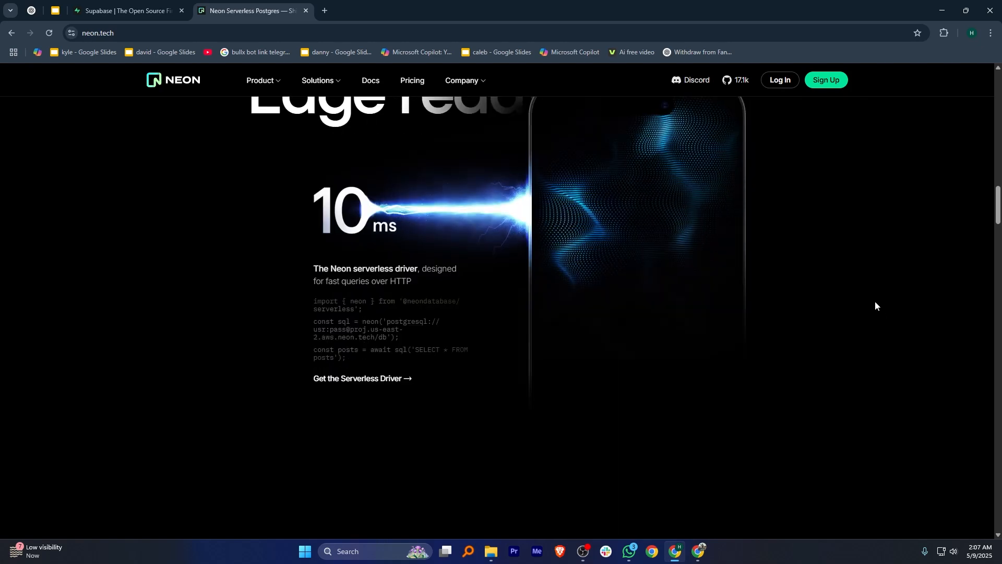
scroll(down, 3)
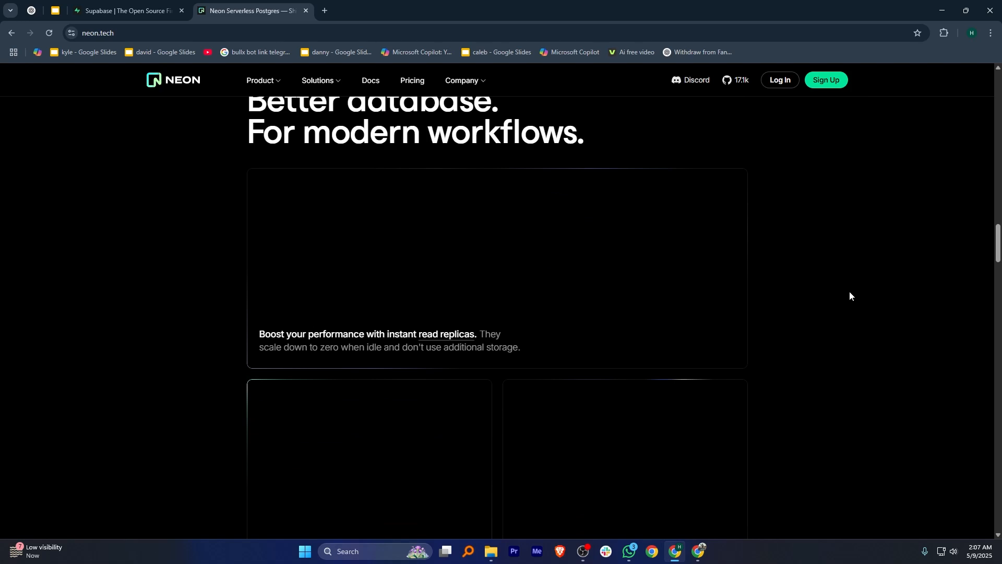
scroll(down, 3)
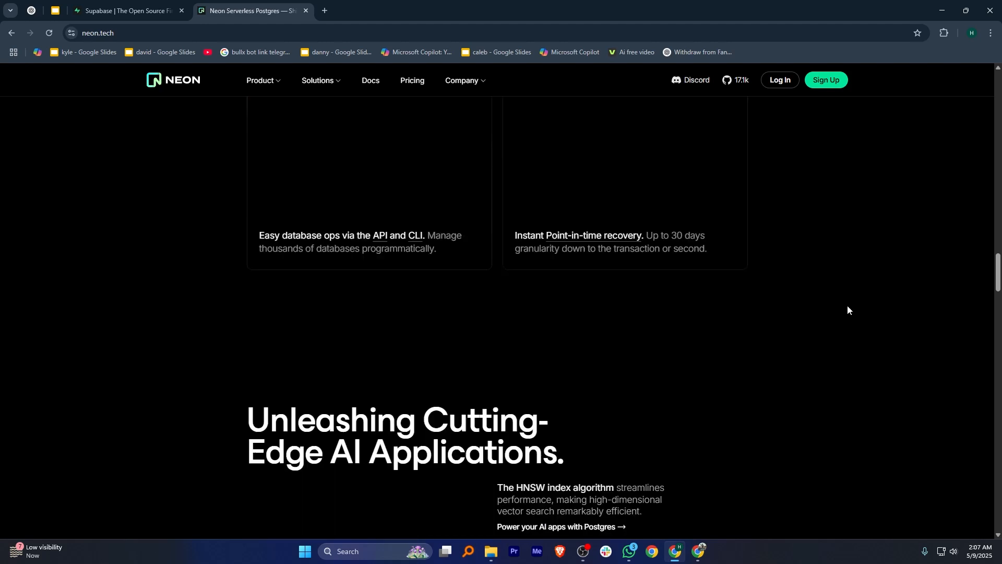